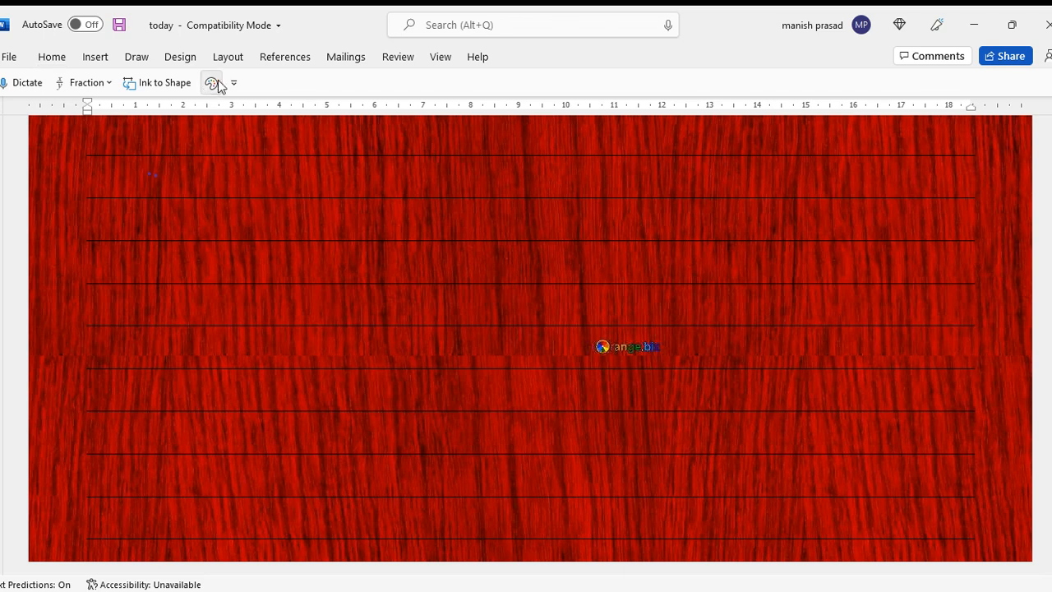
- Select a Draw pen and handwrite the letter A on the first line
left_click(211, 82)
type("A")
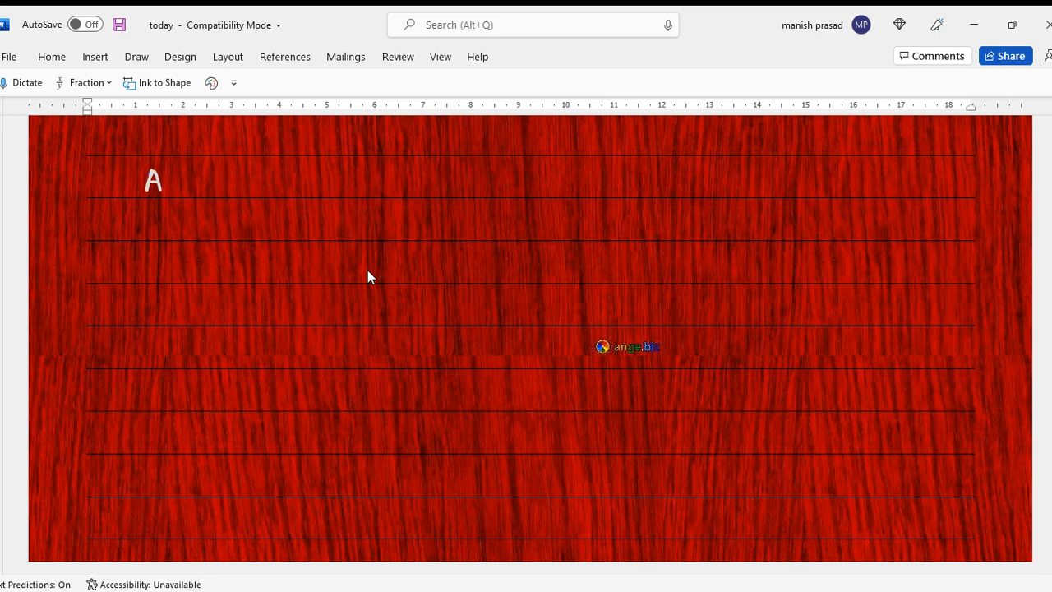
- Handwrite 'Add (2,1) + (−3,4) = (−1,5)' and begin 'Substraction' below
type("dc")
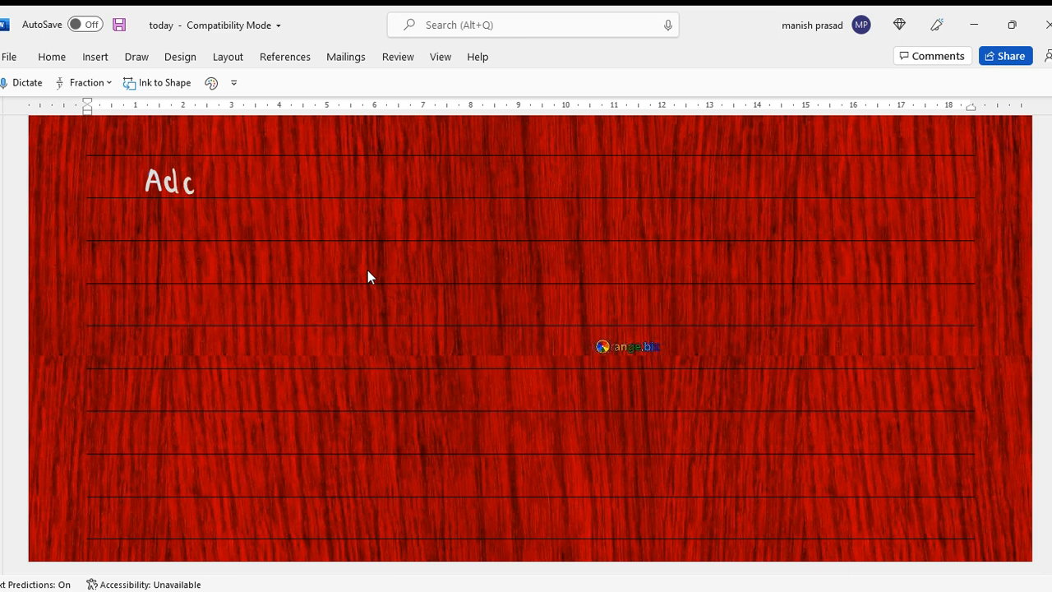
type("d")
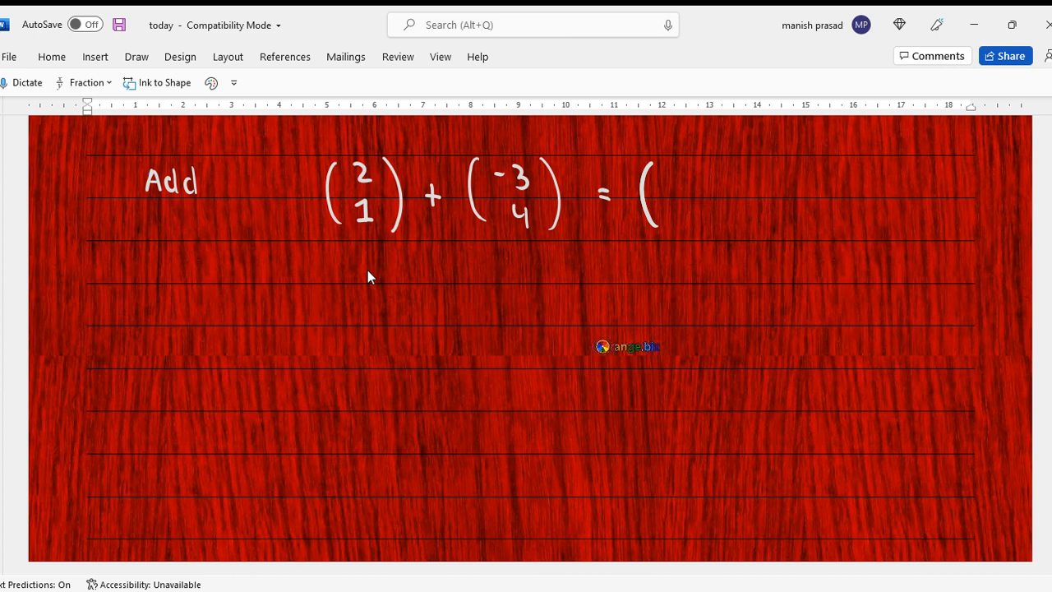
type("-1")
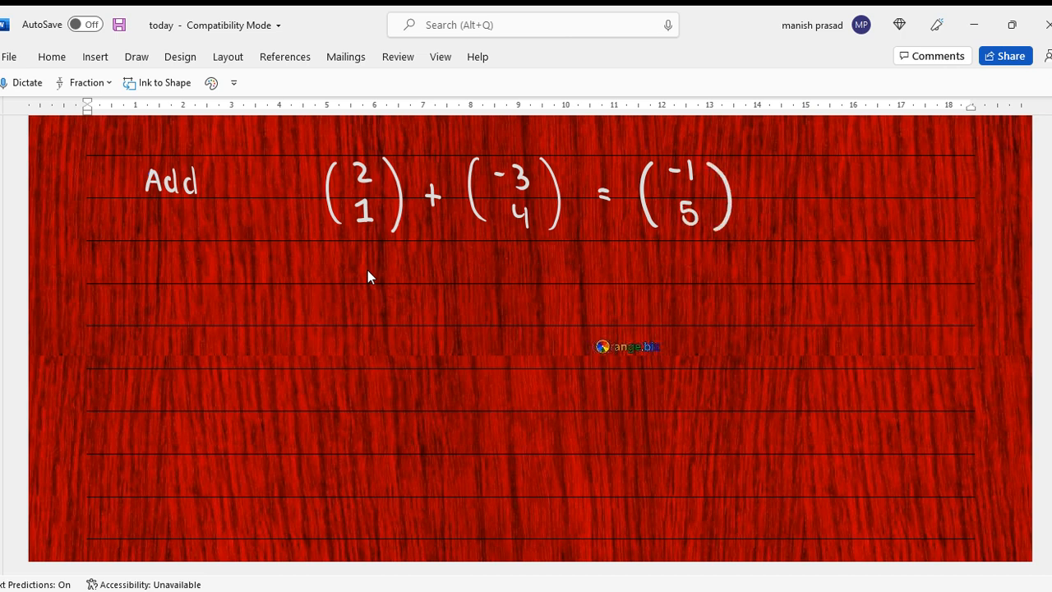
type("Substract")
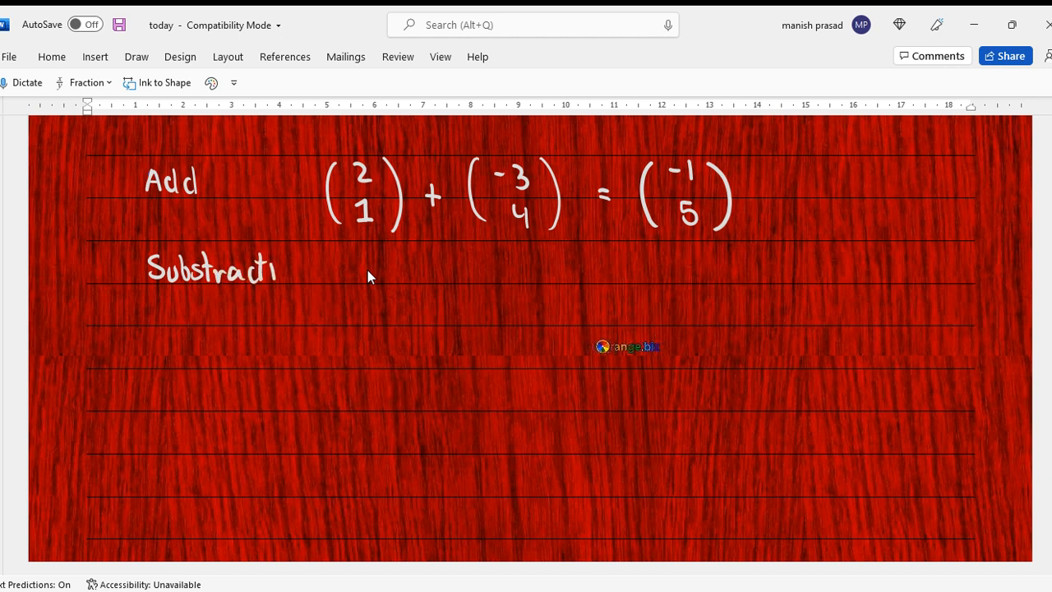
- Finish 'Substraction (2,1) − (−3,4) = (5,−3)' and write 'Multiply' on the third line
type("ion")
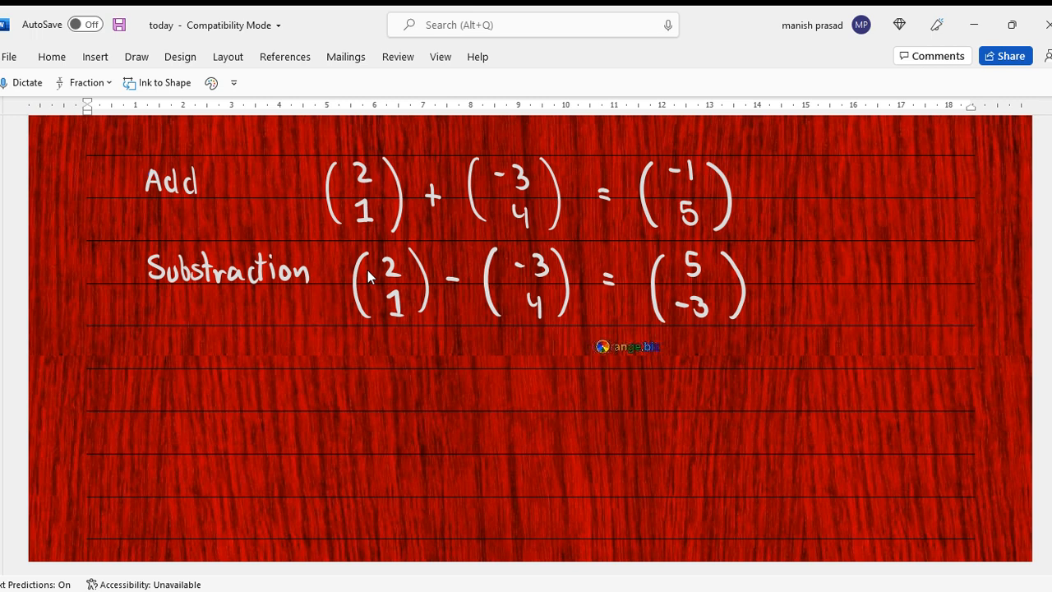
left_click_drag(152, 366, 185, 345)
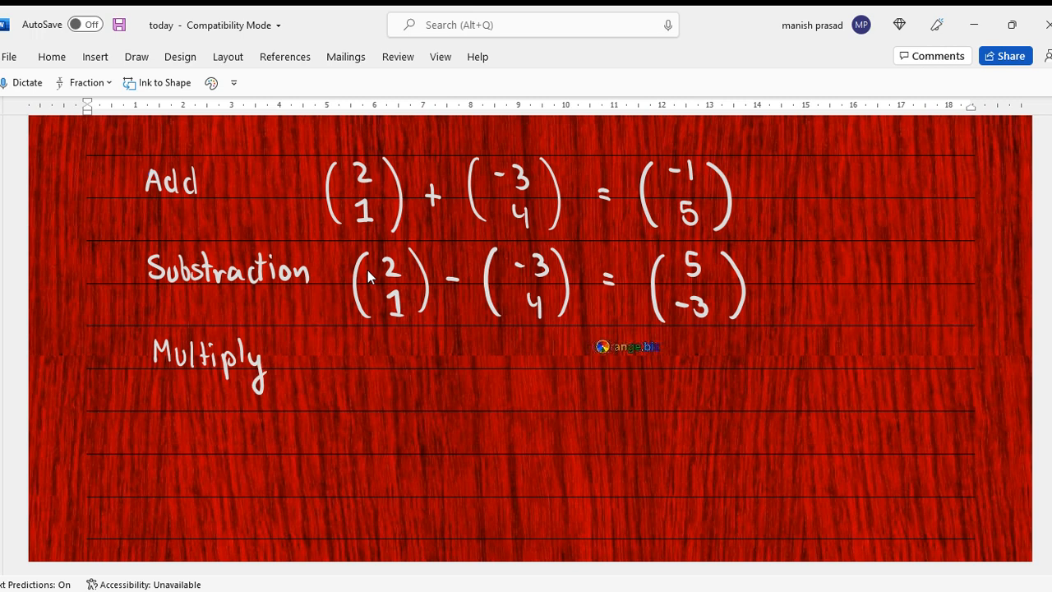
- Handwrite '2(2,1) = (4,2)' beside the Multiply label
left_click(89, 255)
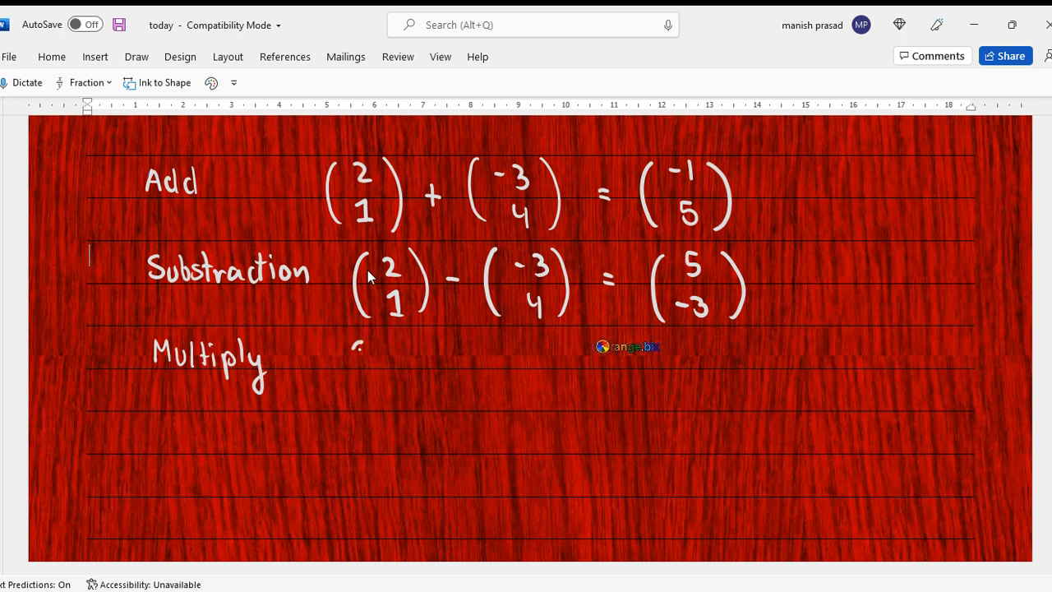
left_click_drag(362, 345, 395, 402)
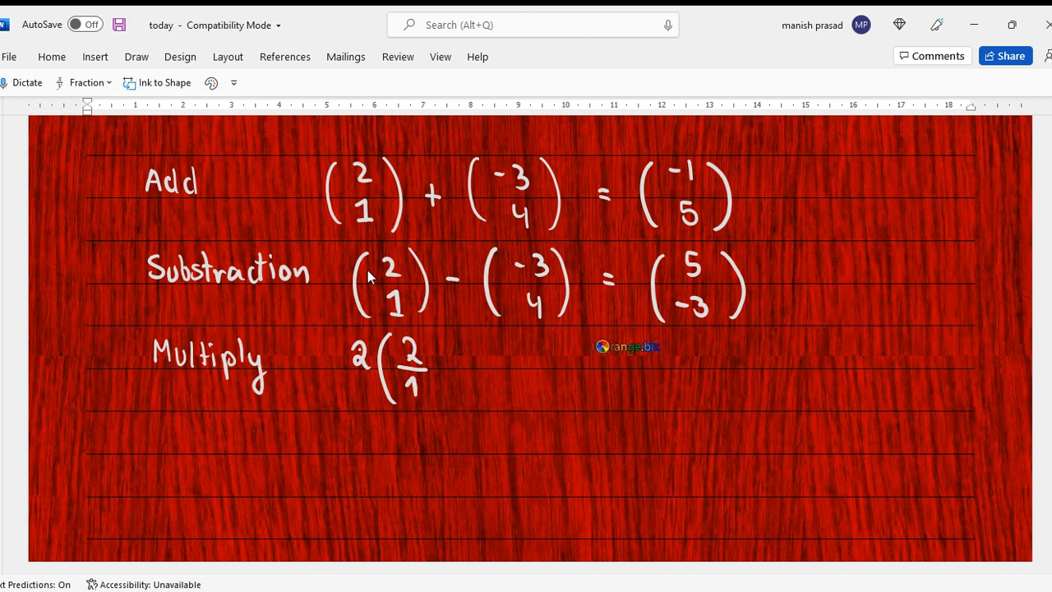
left_click_drag(427, 336, 435, 403)
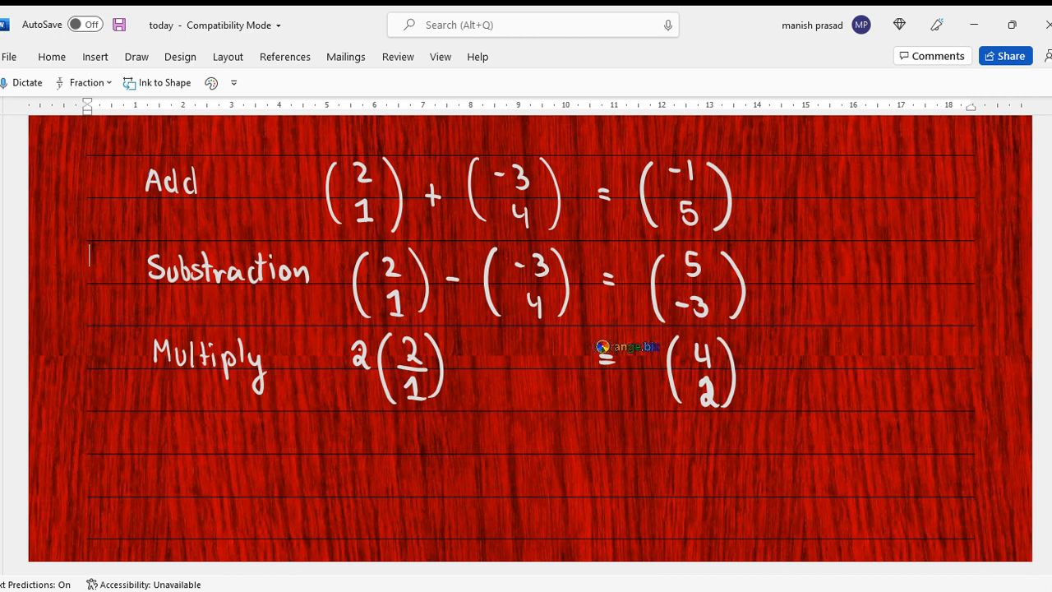
left_click(211, 82)
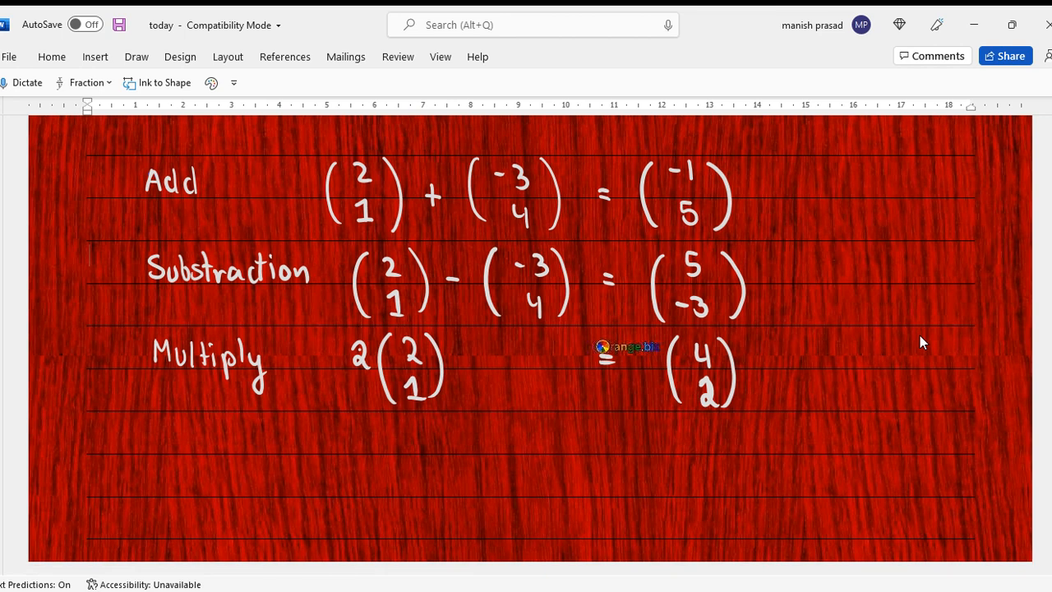
- Handwrite 'Division' and '(2,1) ÷ 2 =' on the fourth line
left_click(211, 82)
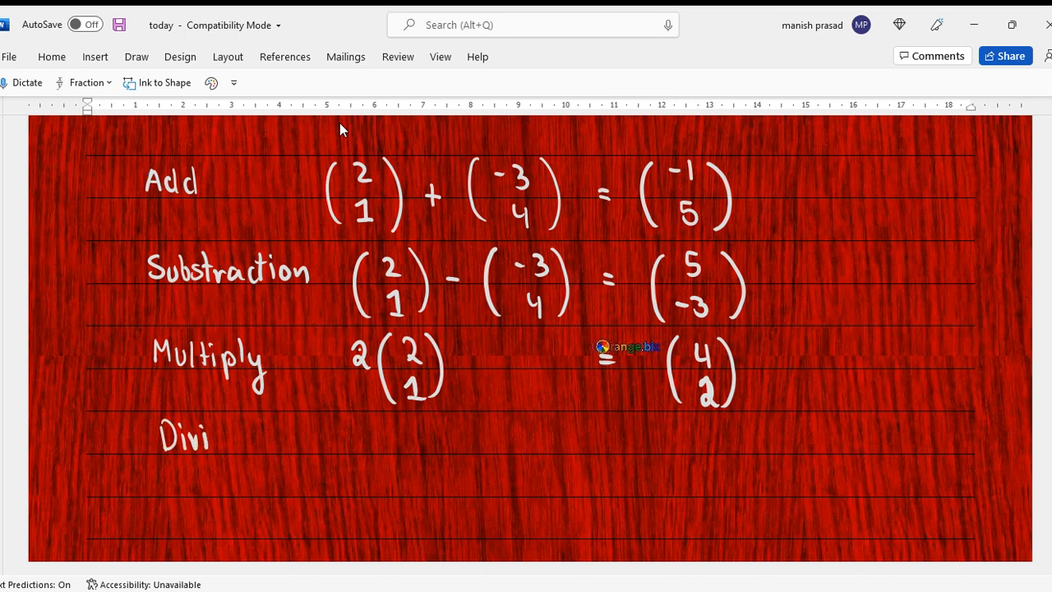
type("sior")
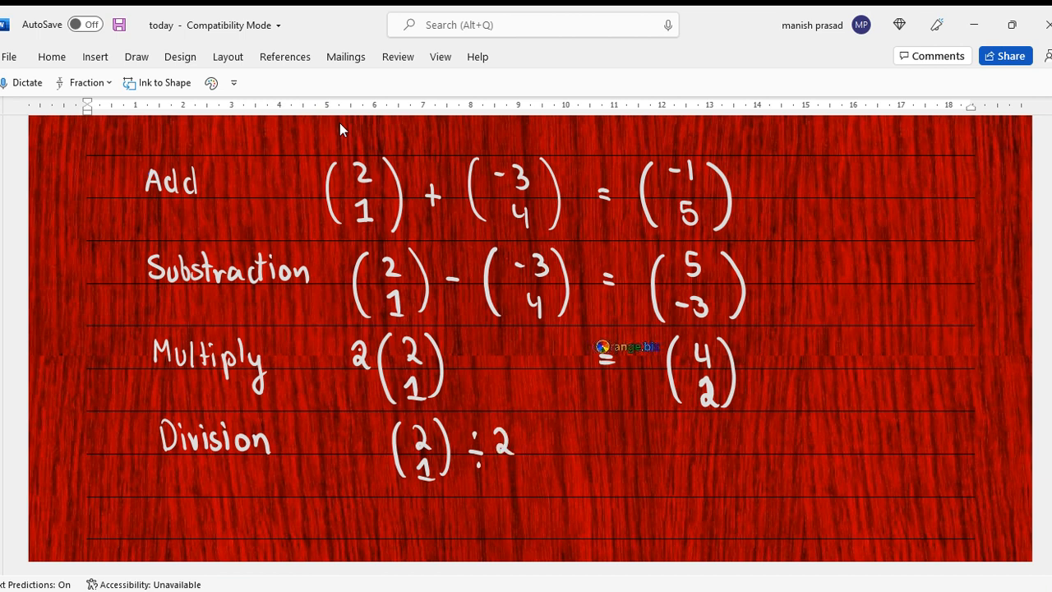
type("=")
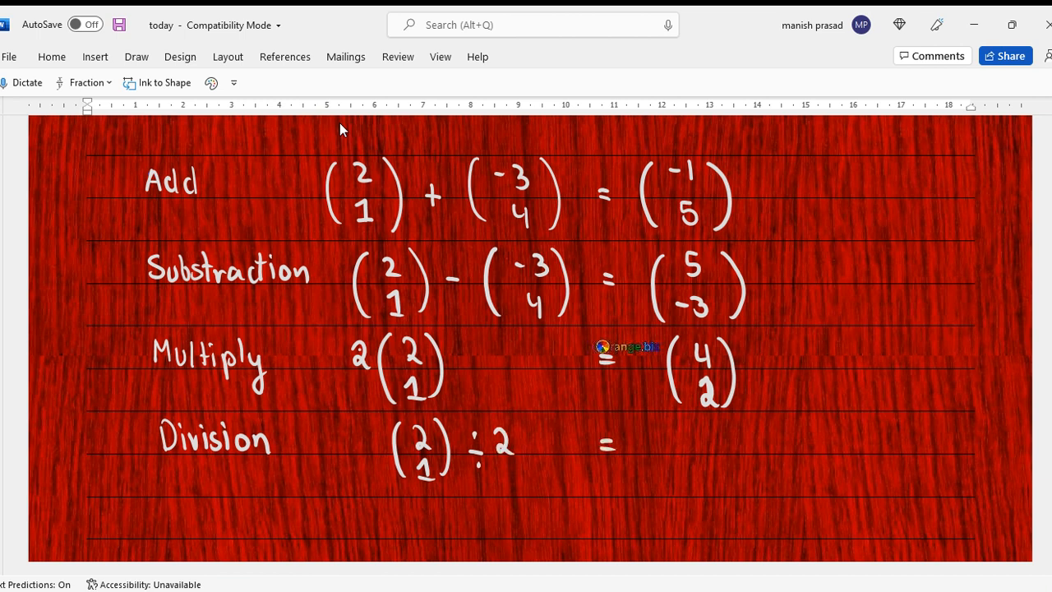